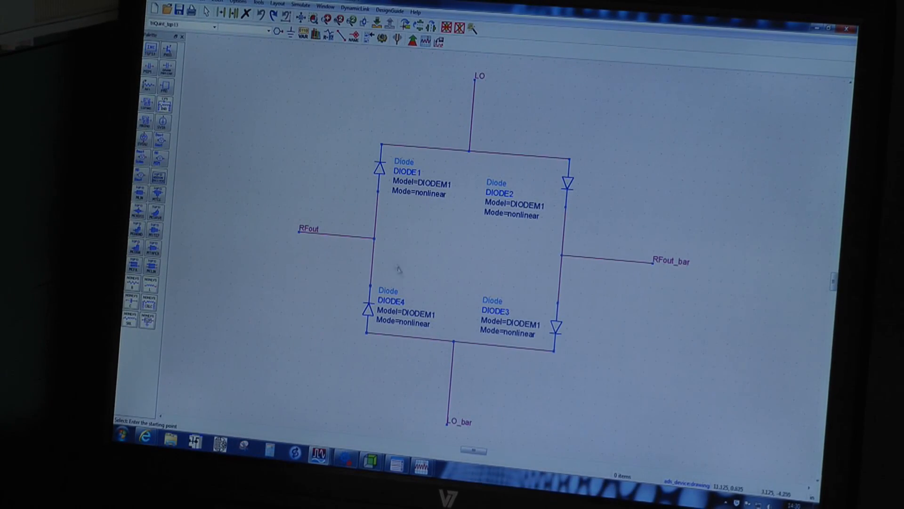
mouse_move(455, 223)
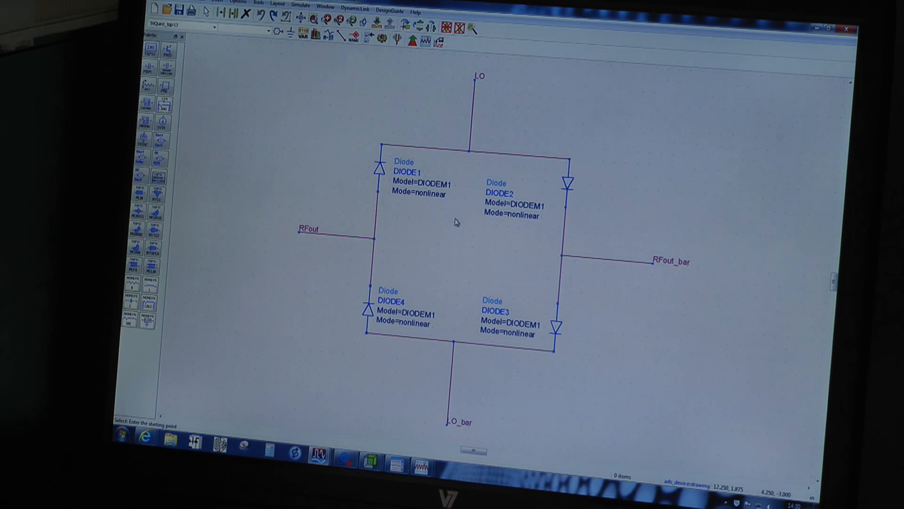
mouse_move(318, 244)
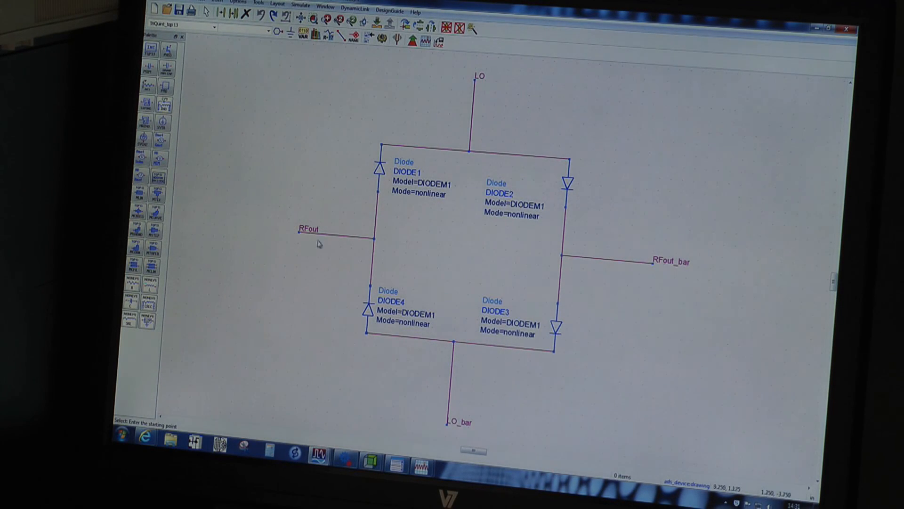
mouse_move(662, 240)
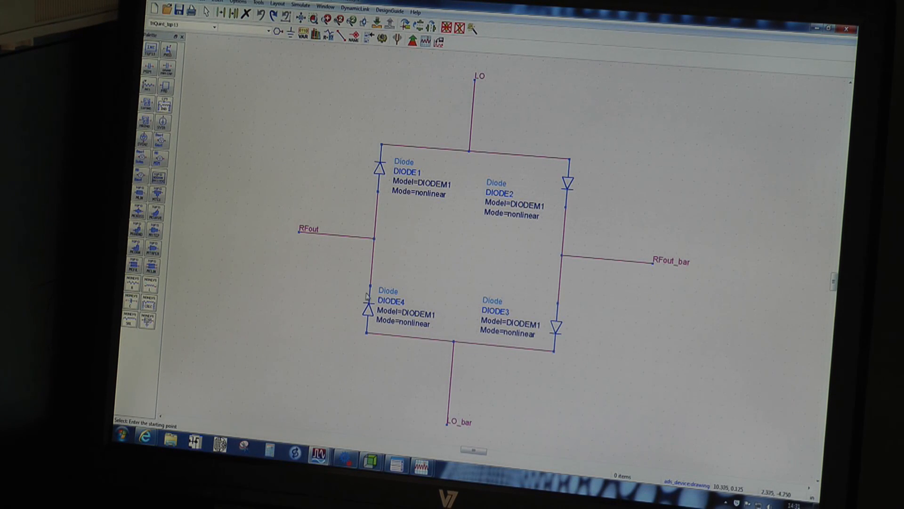
mouse_move(368, 213)
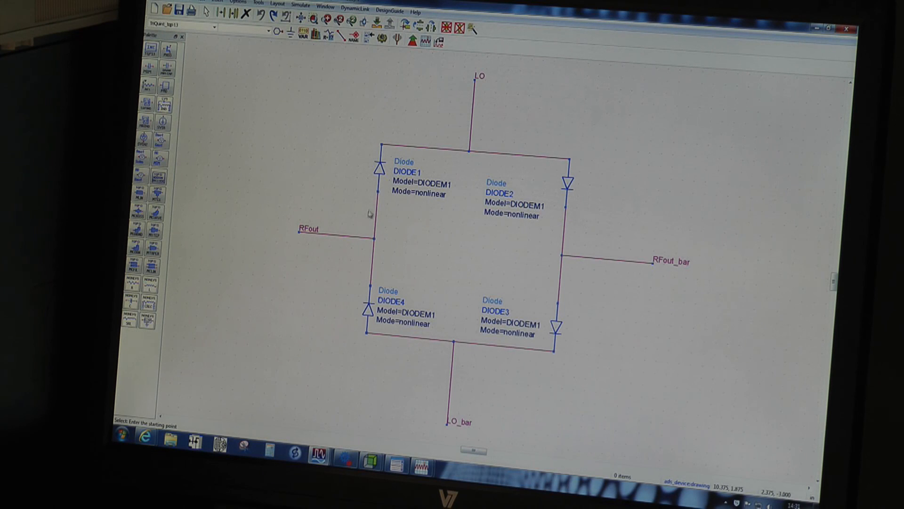
mouse_move(369, 196)
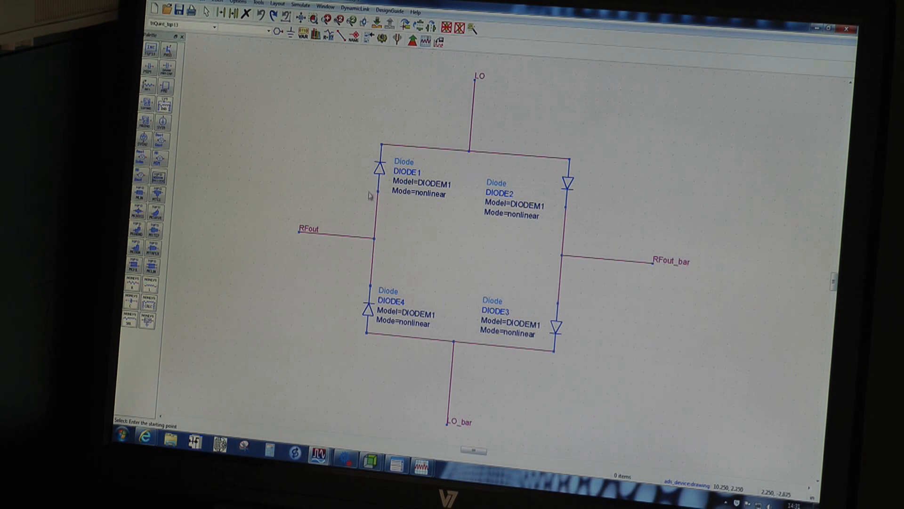
mouse_move(527, 305)
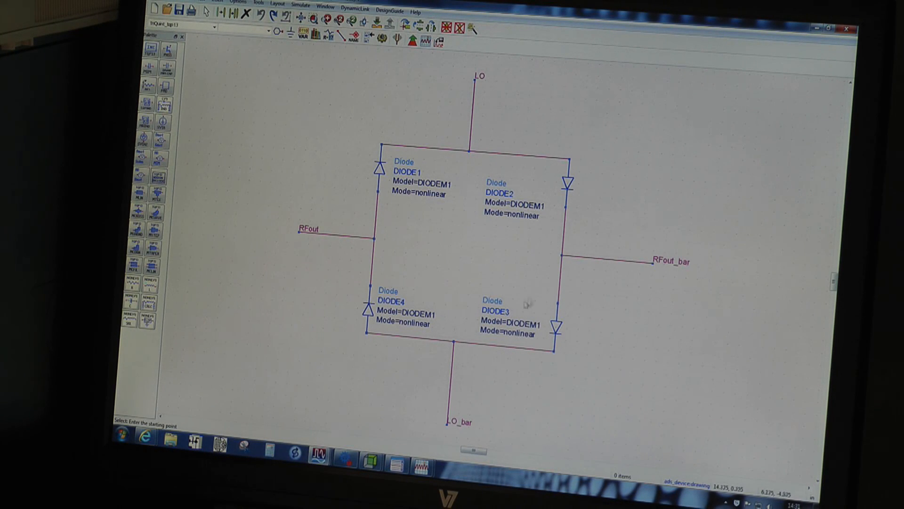
mouse_move(362, 246)
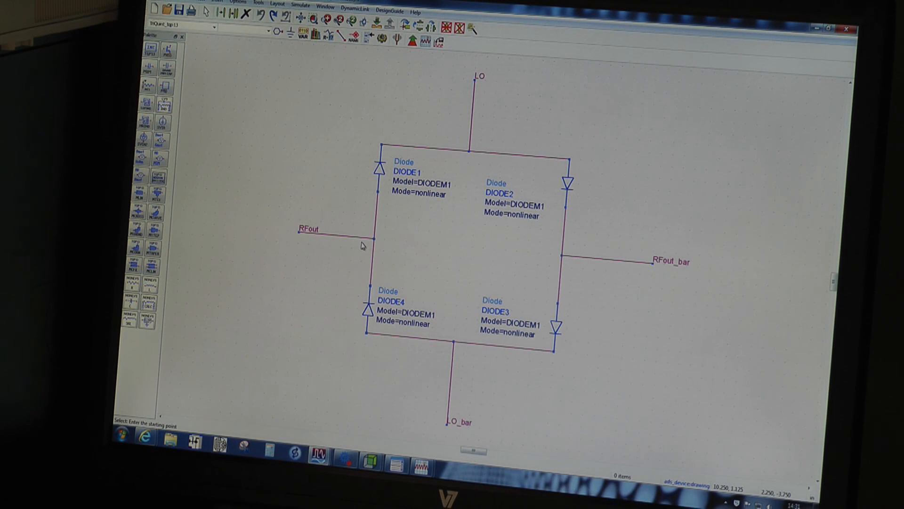
mouse_move(358, 270)
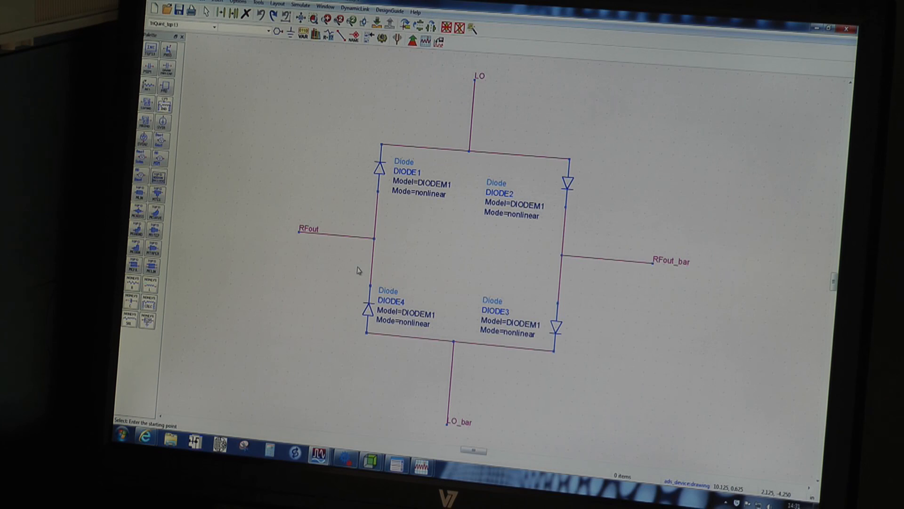
Move DIODE4 and DIODE3 up to just below the RFout and RFout_bar junctions.
left_click(373, 228)
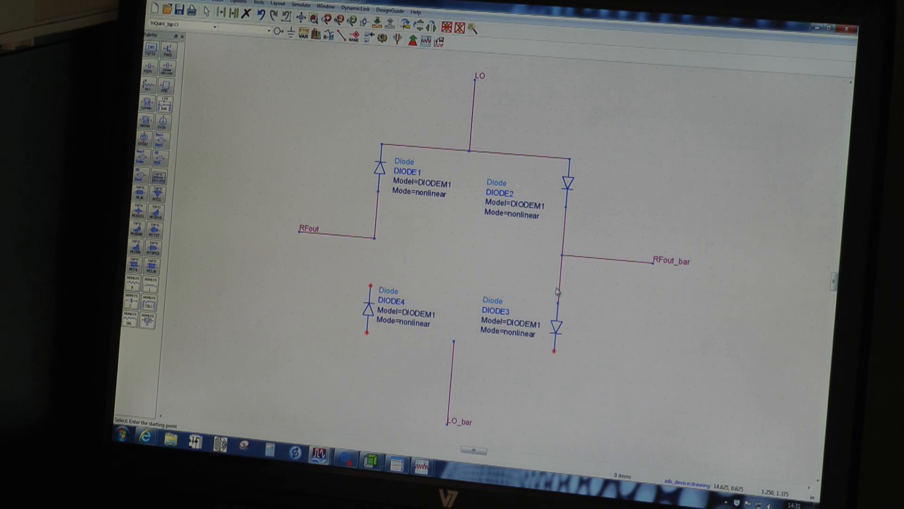
left_click(368, 320)
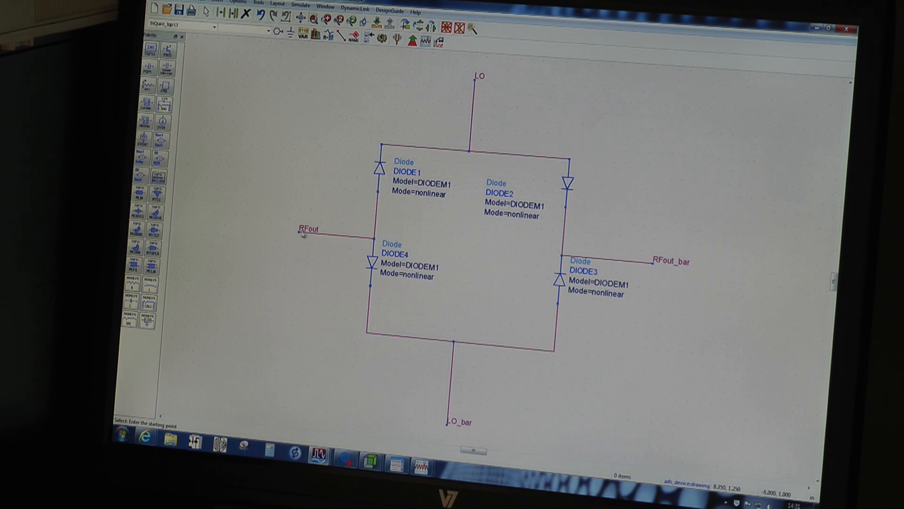
mouse_move(661, 272)
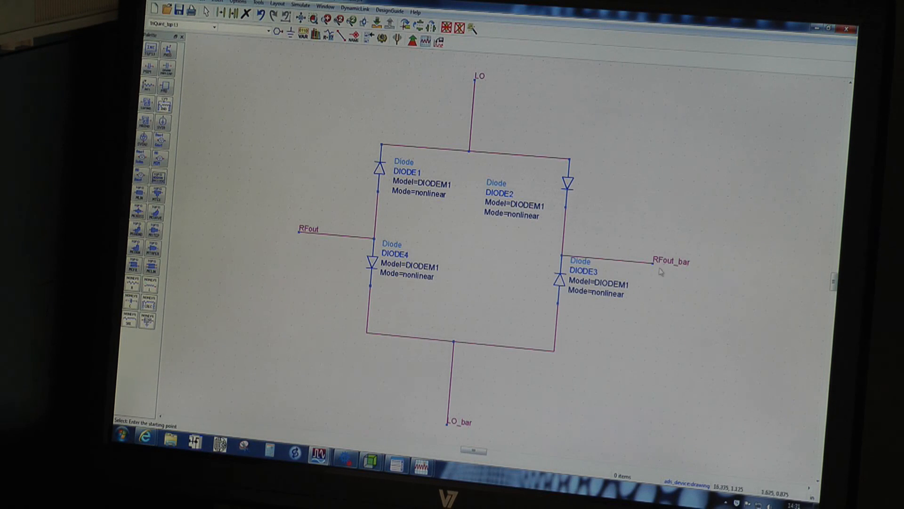
mouse_move(650, 270)
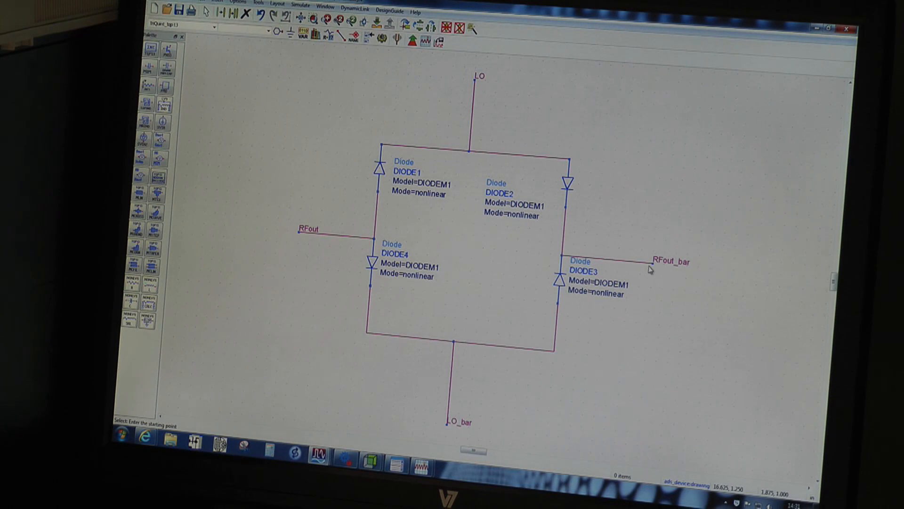
mouse_move(467, 277)
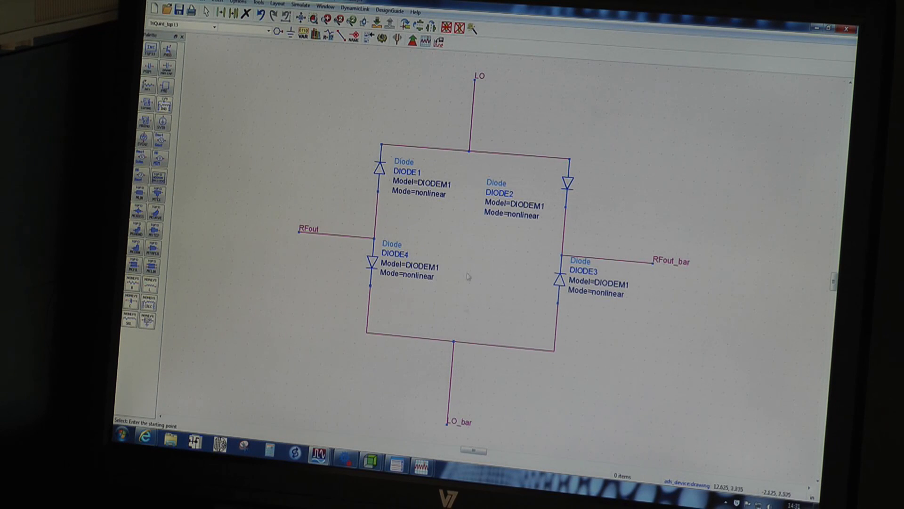
mouse_move(476, 415)
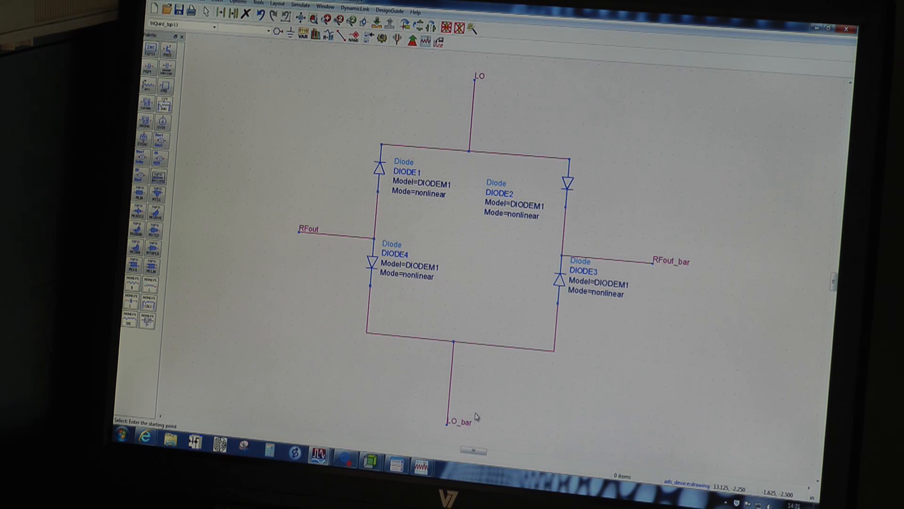
mouse_move(324, 242)
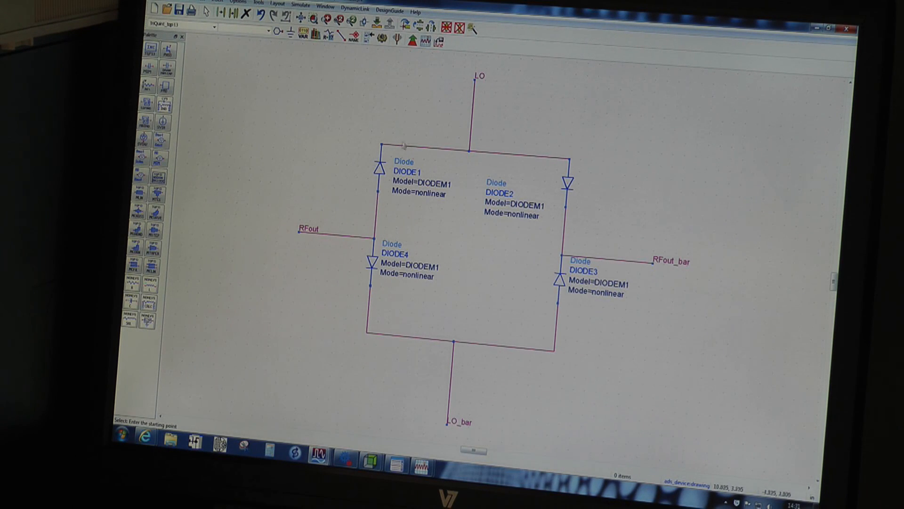
mouse_move(365, 215)
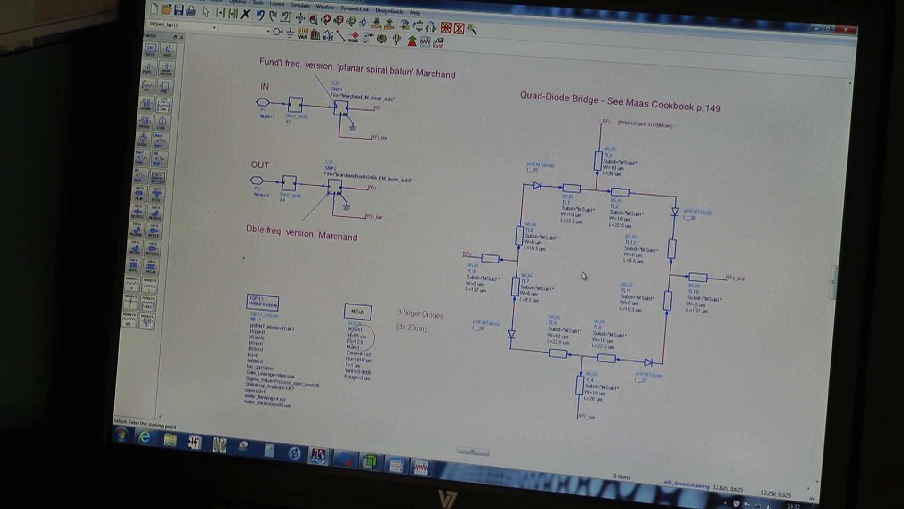
mouse_move(539, 230)
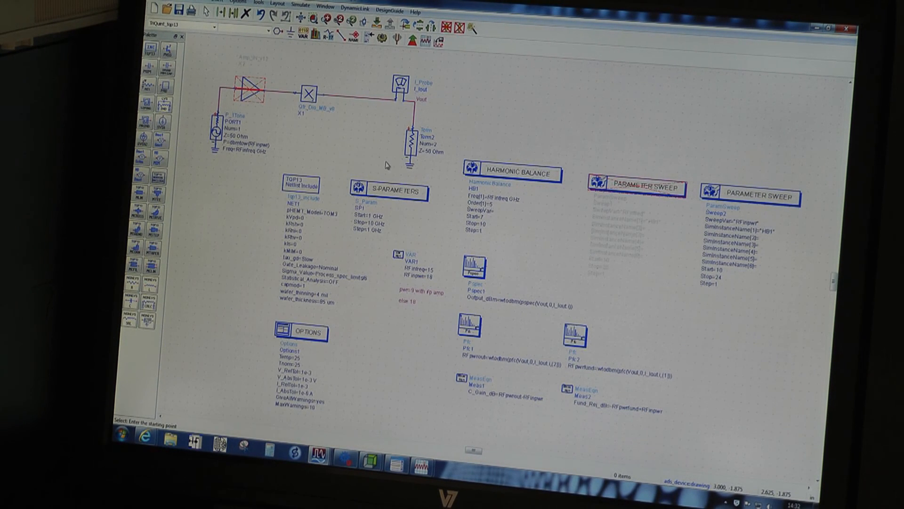
mouse_move(463, 232)
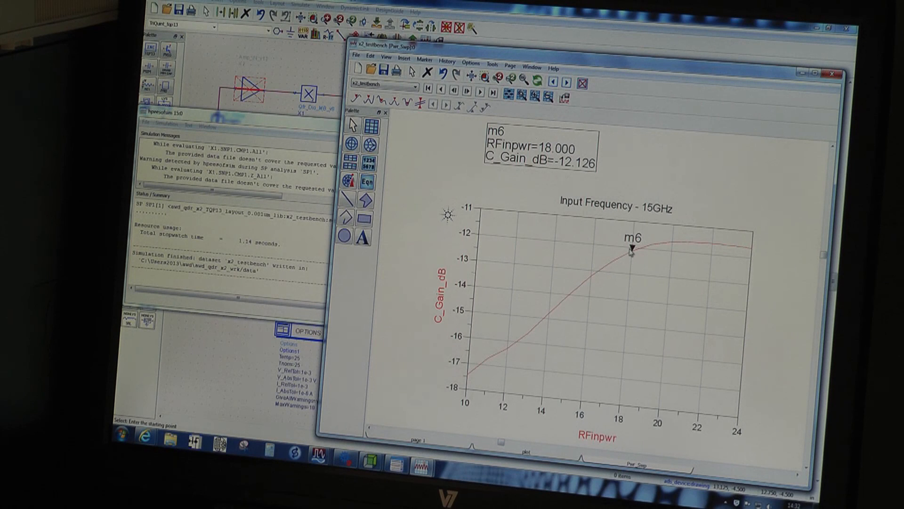
mouse_move(632, 251)
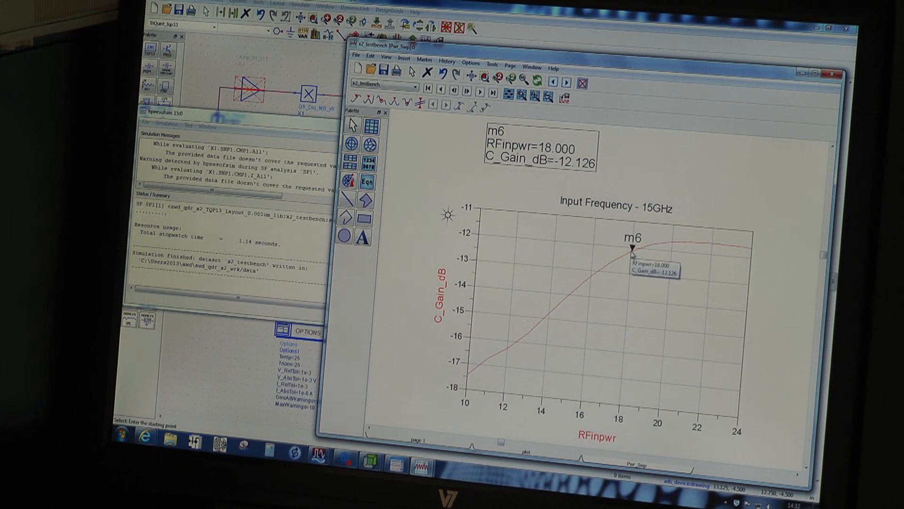
mouse_move(563, 319)
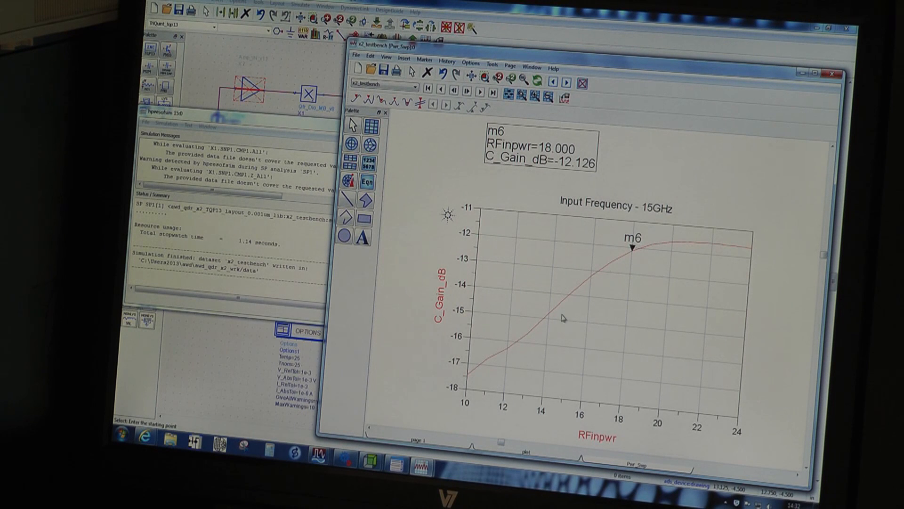
mouse_move(643, 264)
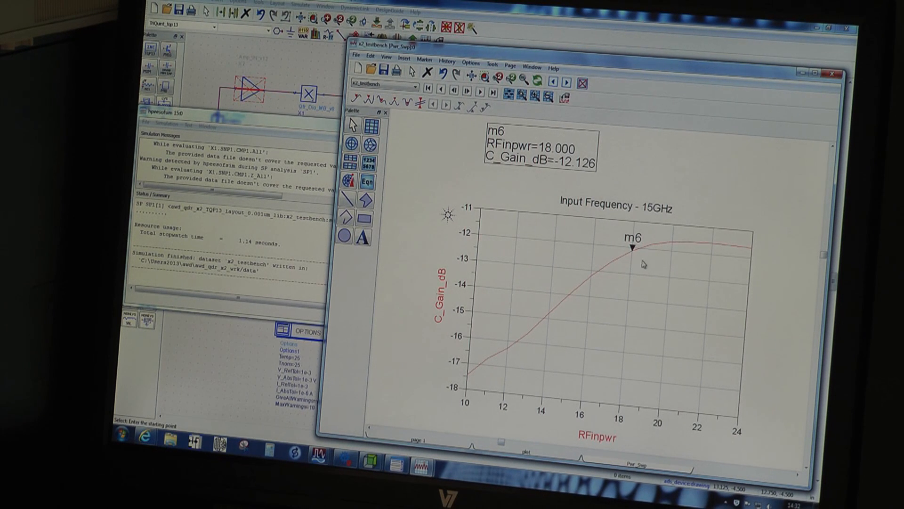
mouse_move(692, 258)
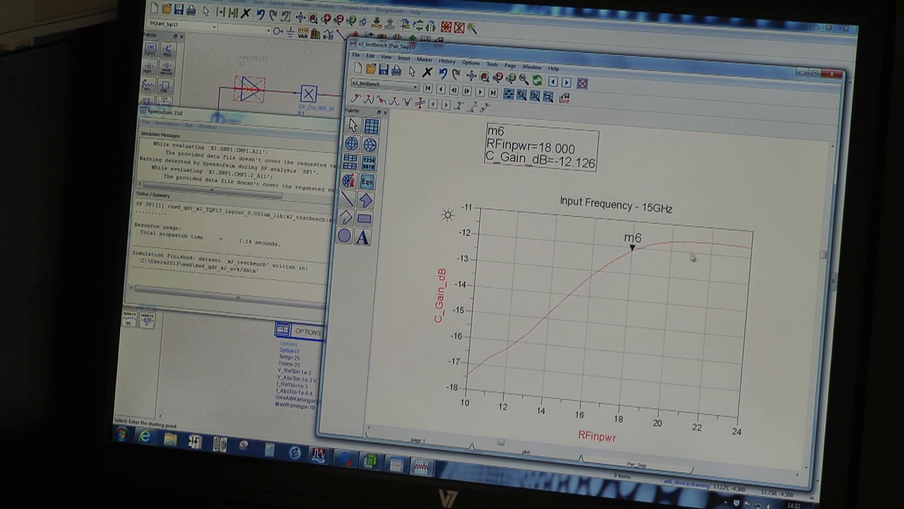
mouse_move(617, 252)
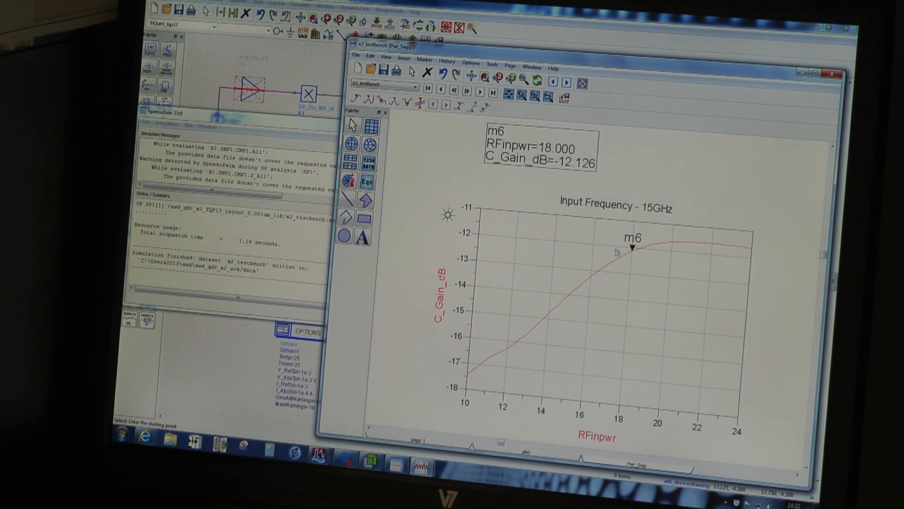
mouse_move(631, 255)
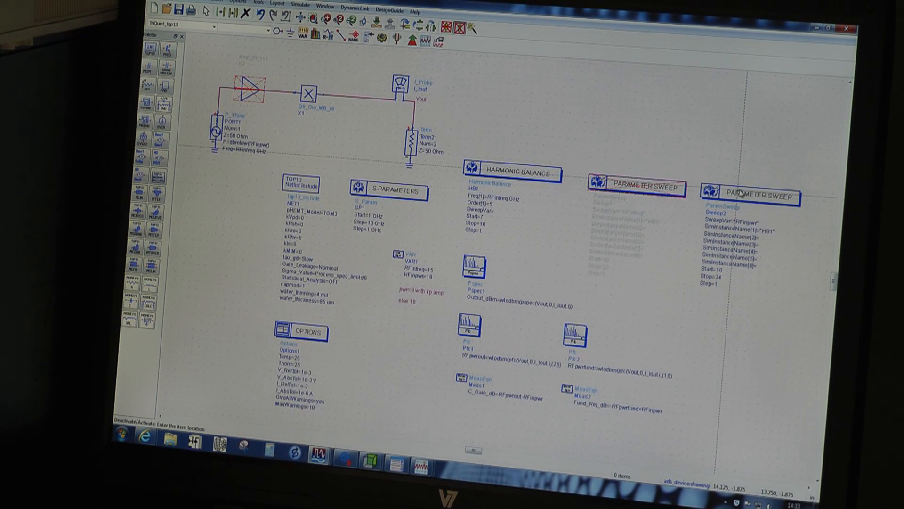
Deactivate the second PARAMETER SWEEP component, the input-power sweep.
left_click(752, 196)
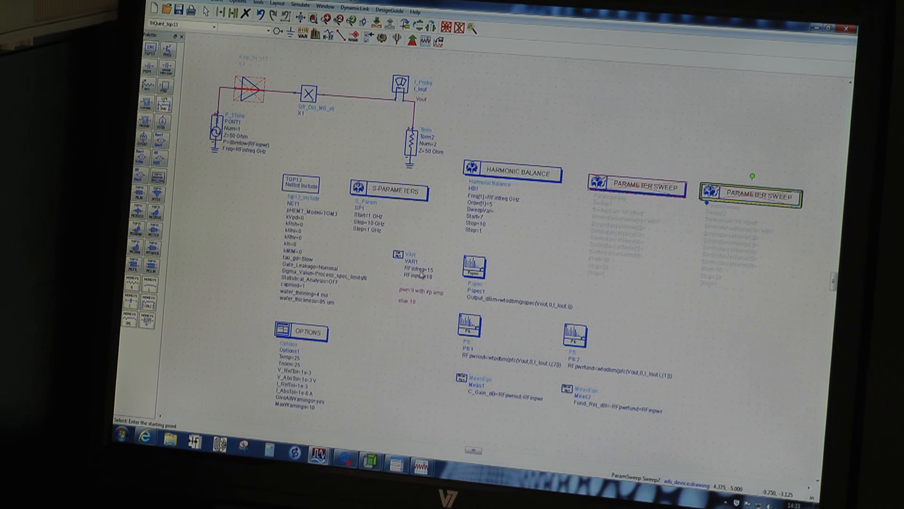
mouse_move(436, 282)
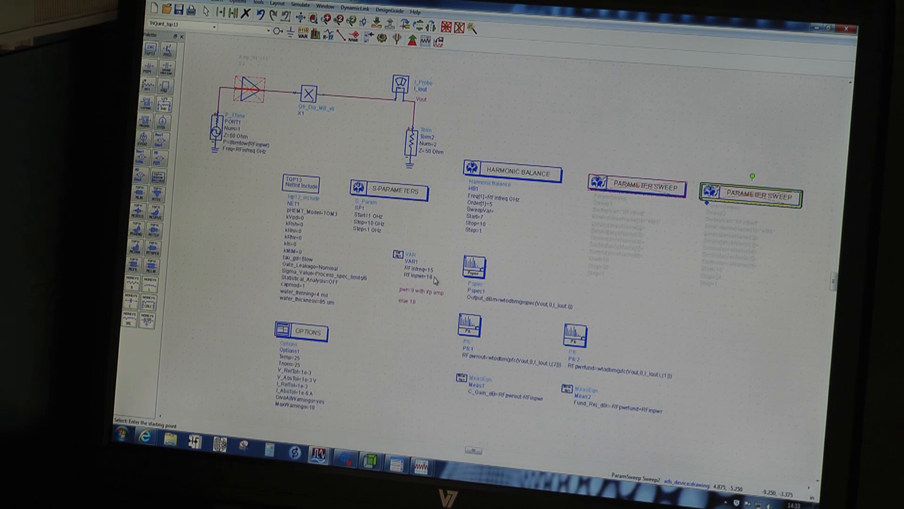
mouse_move(435, 283)
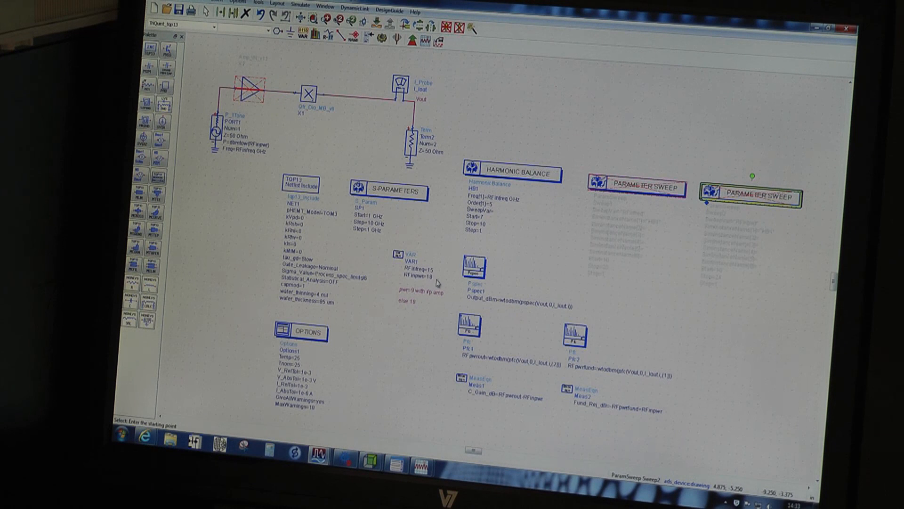
mouse_move(565, 260)
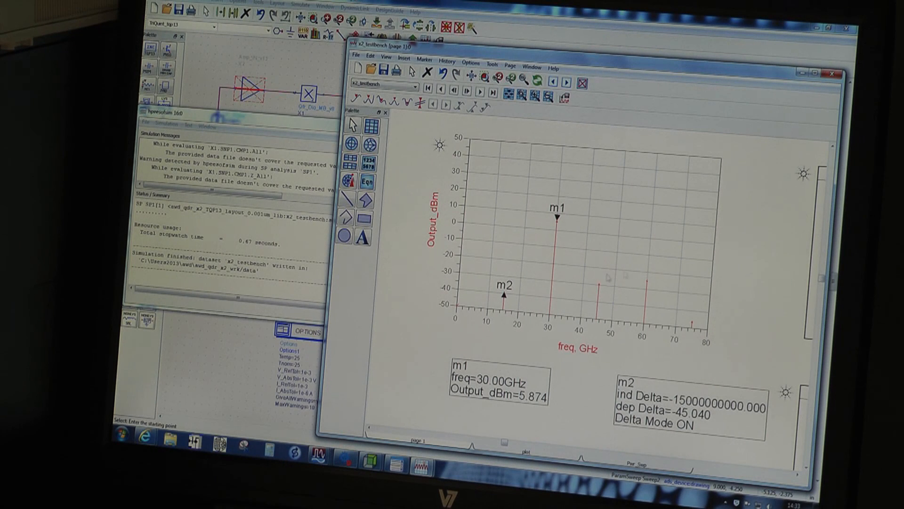
mouse_move(583, 258)
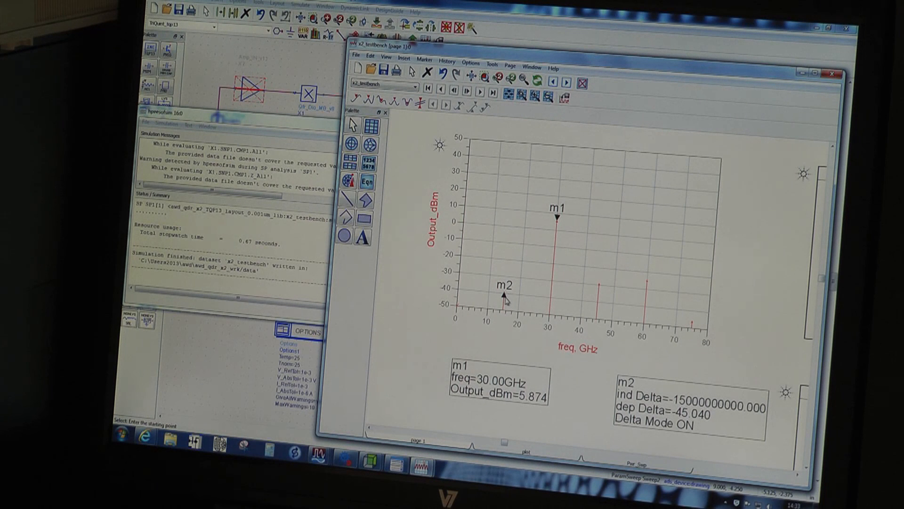
mouse_move(561, 227)
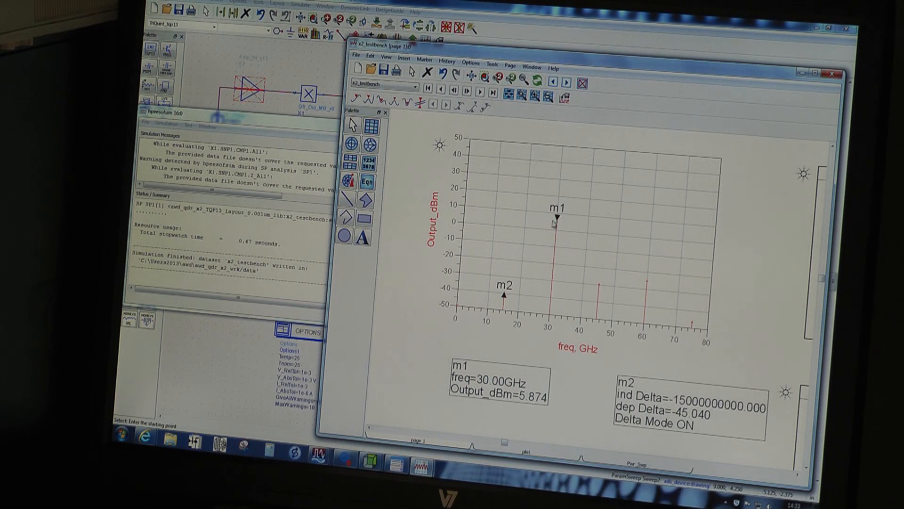
mouse_move(555, 226)
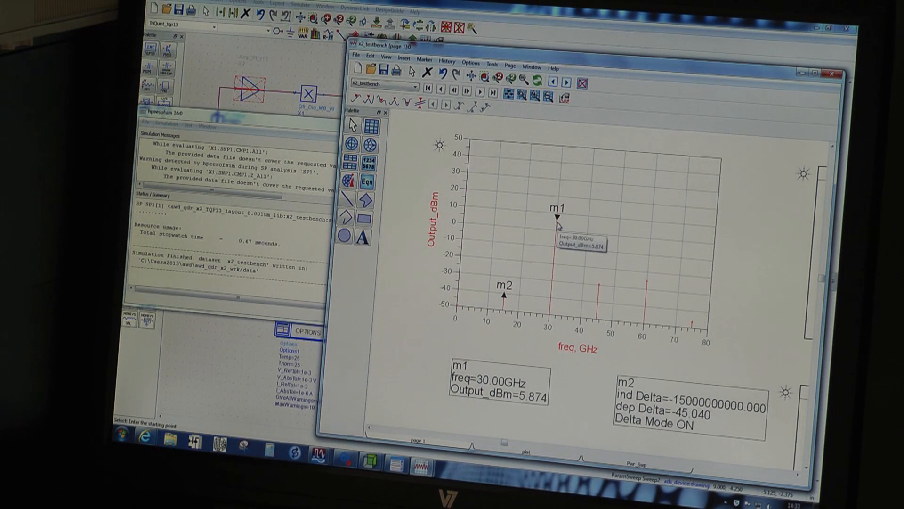
mouse_move(505, 294)
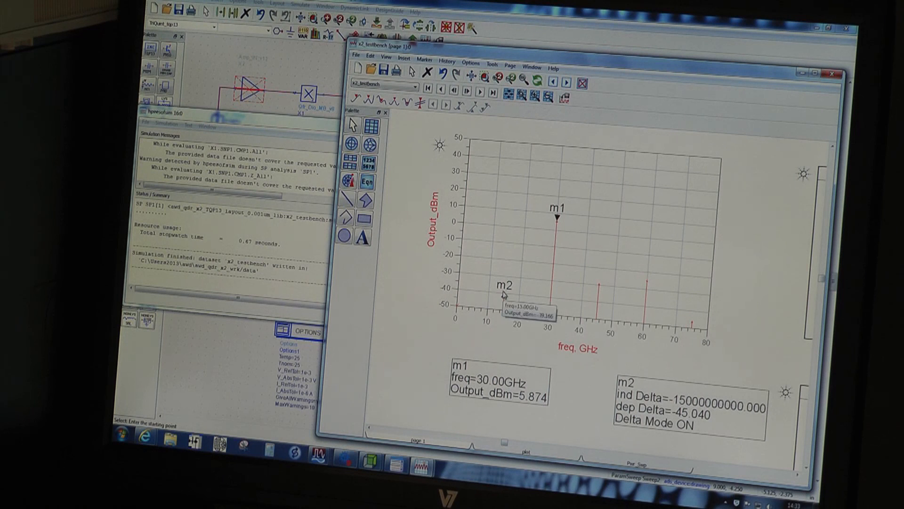